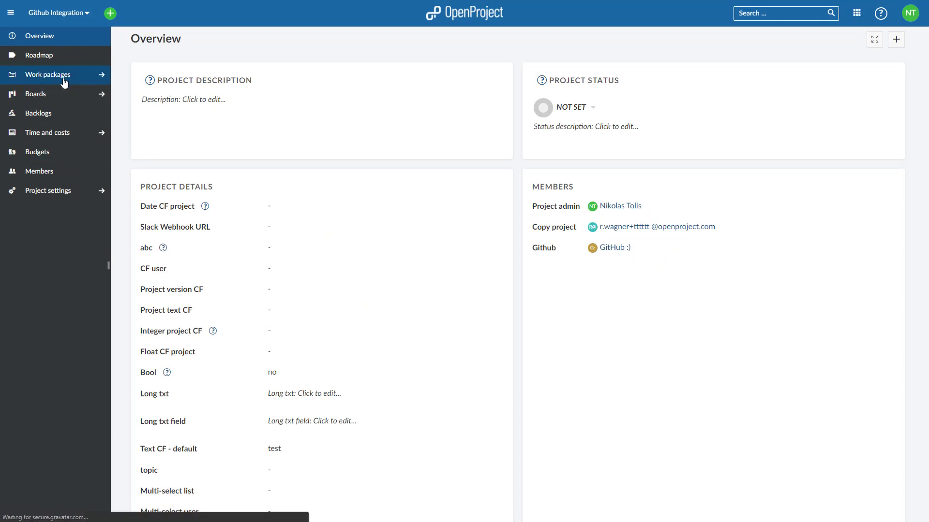
# Show the GitHub tab for work package #5492 'A task' from the work packages list
pyautogui.click(48, 74)
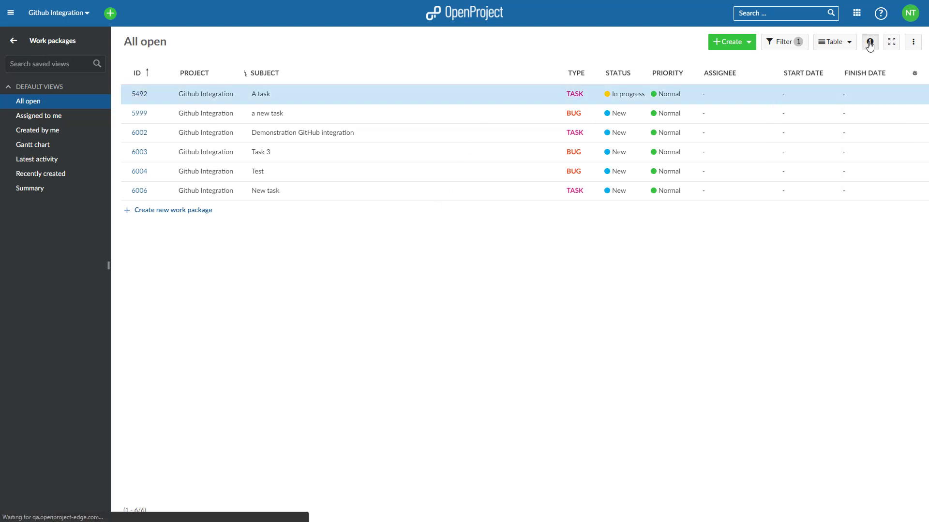
pyautogui.click(870, 42)
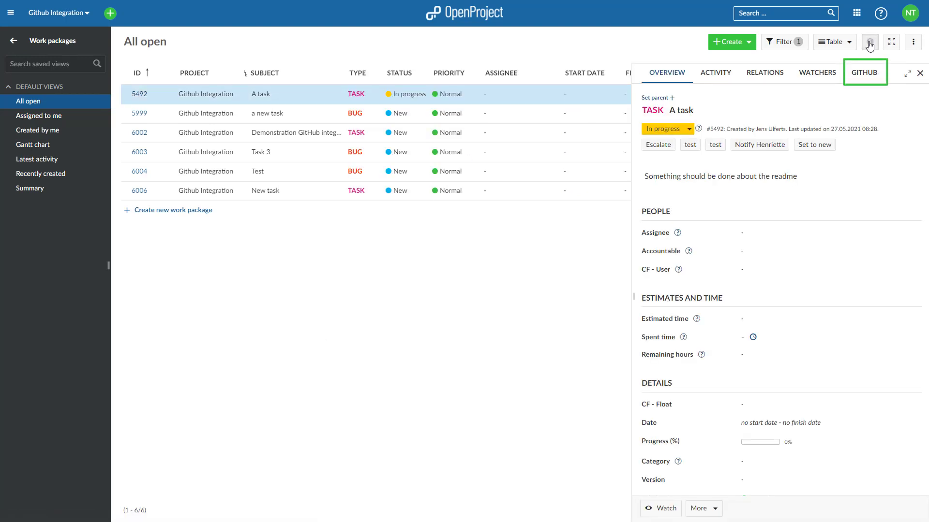
pyautogui.click(863, 72)
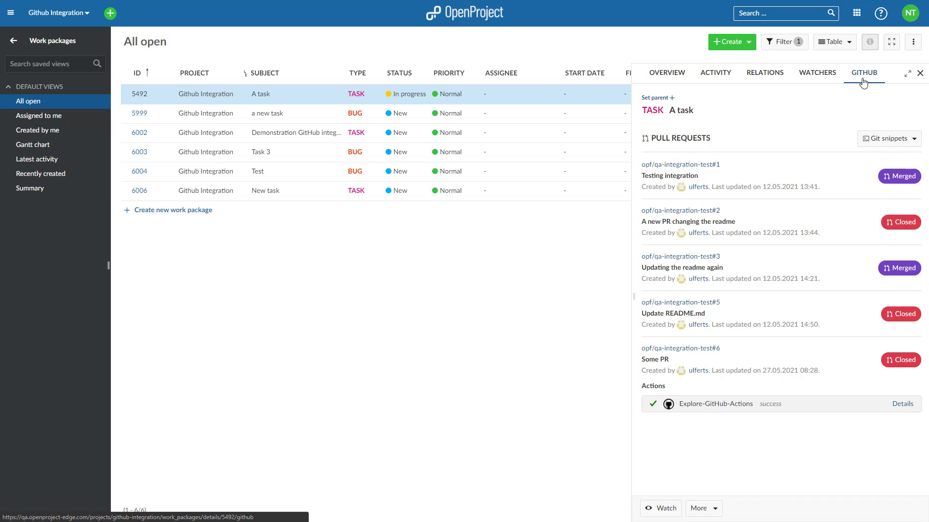
pyautogui.moveTo(298, 113)
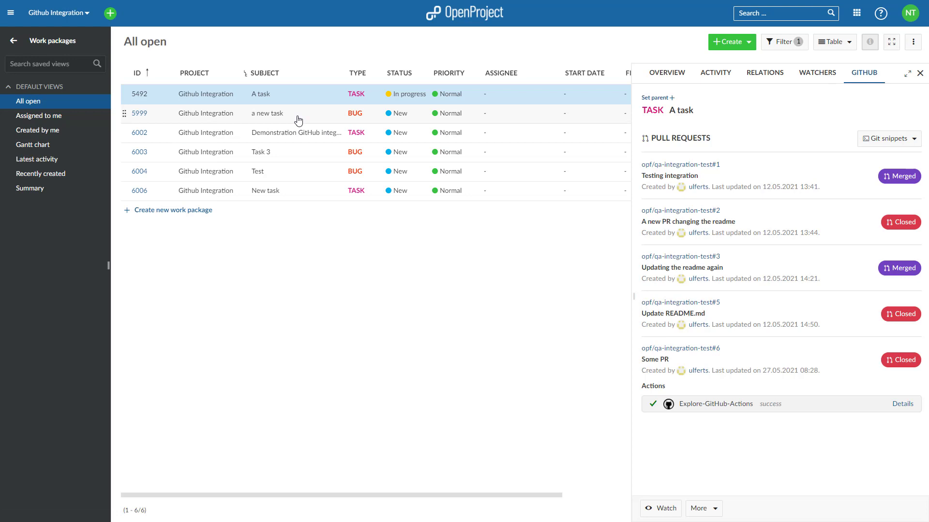
pyautogui.click(266, 114)
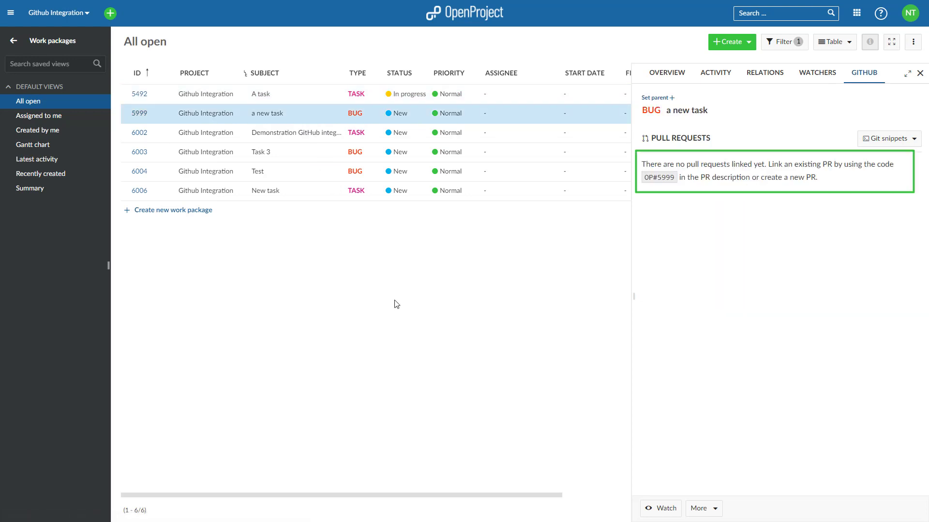
pyautogui.moveTo(400, 327)
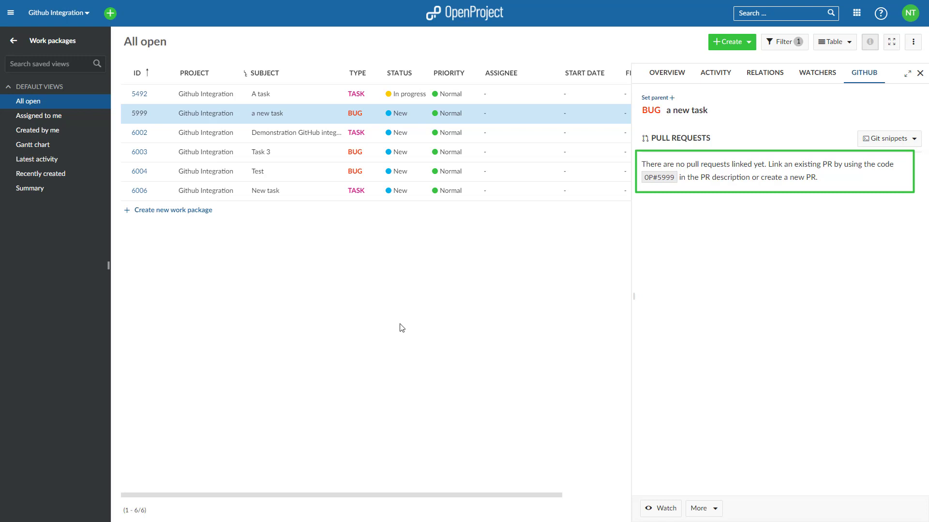
pyautogui.moveTo(330, 180)
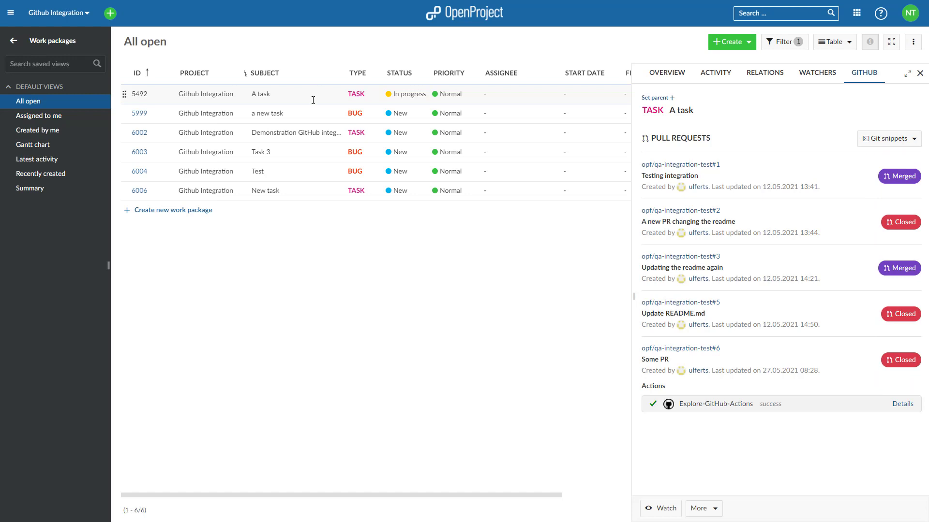
pyautogui.click(687, 221)
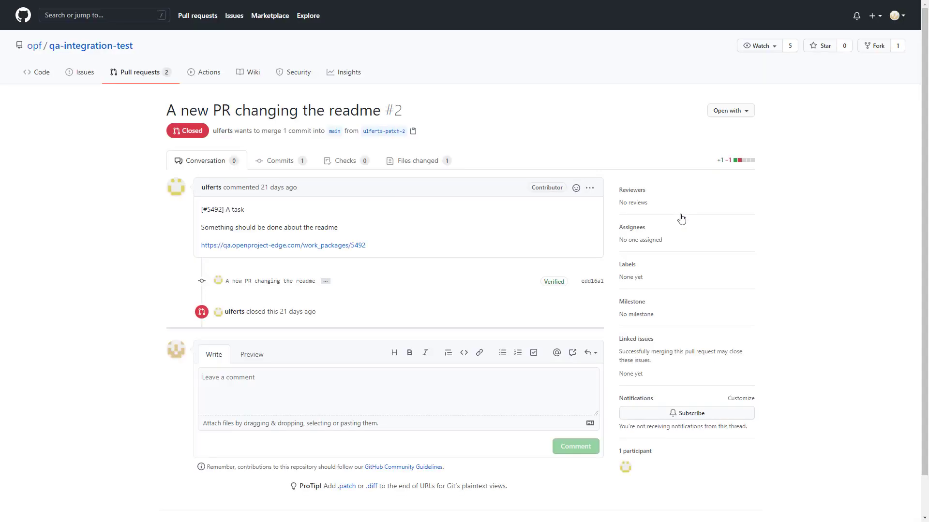
pyautogui.moveTo(681, 218)
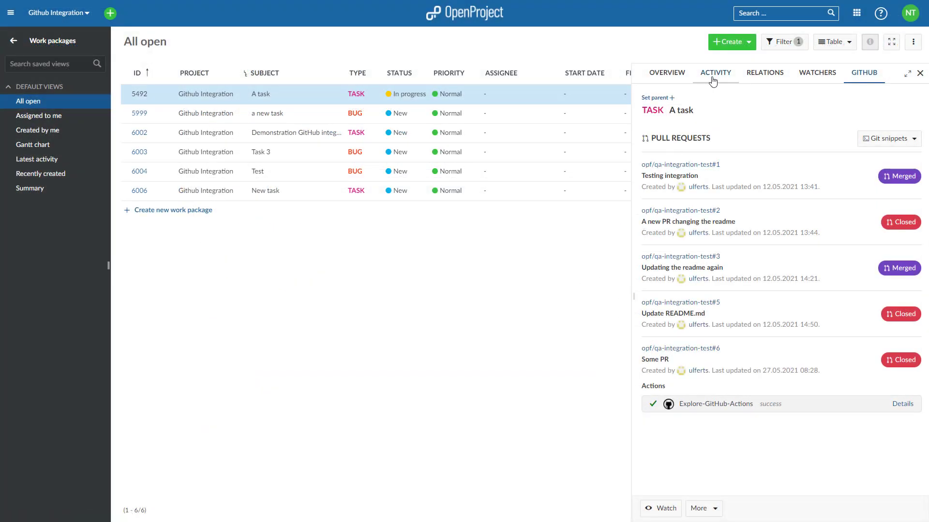
pyautogui.click(715, 72)
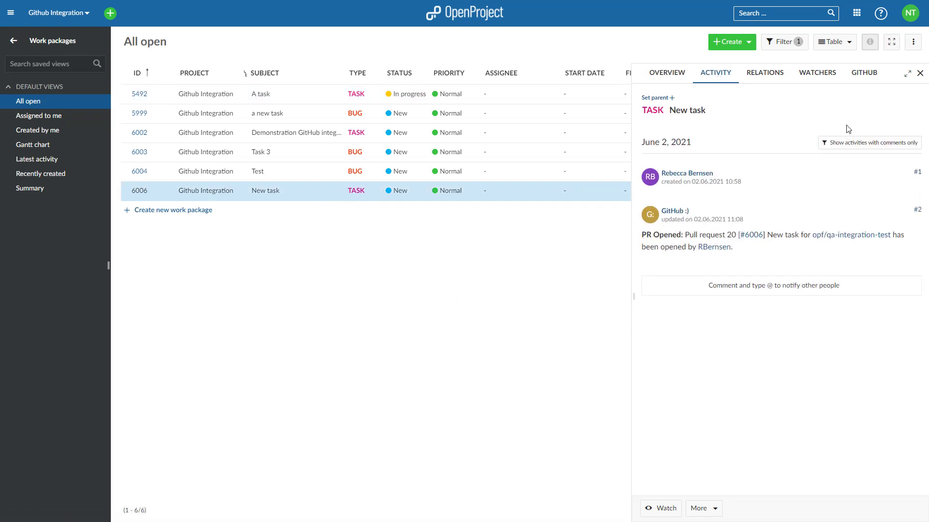
pyautogui.click(863, 72)
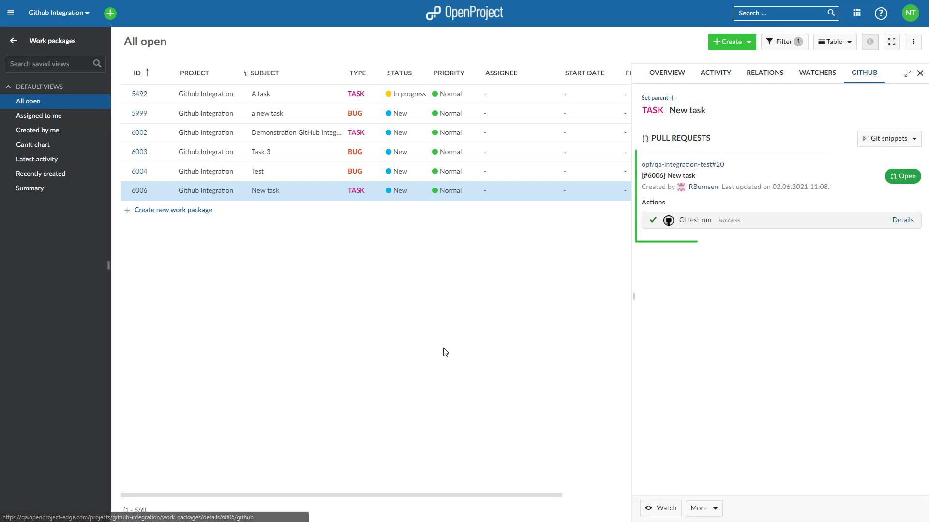
pyautogui.moveTo(423, 351)
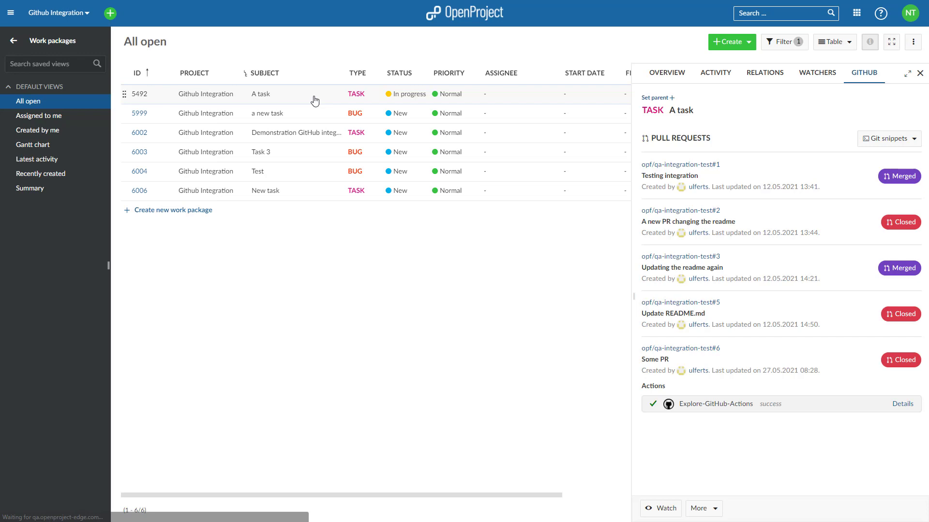
# Add My Github User as a member of My GitHub Integration Project with the Github role
pyautogui.click(465, 13)
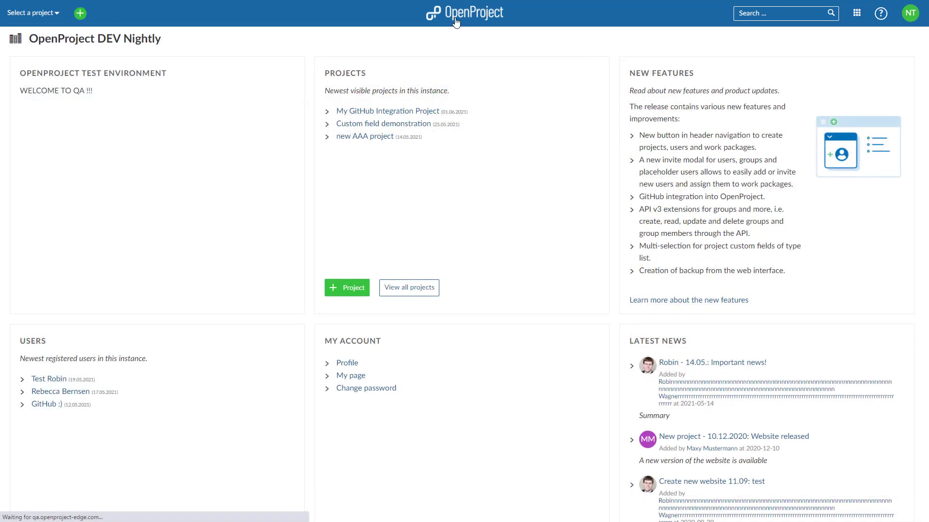
pyautogui.click(388, 111)
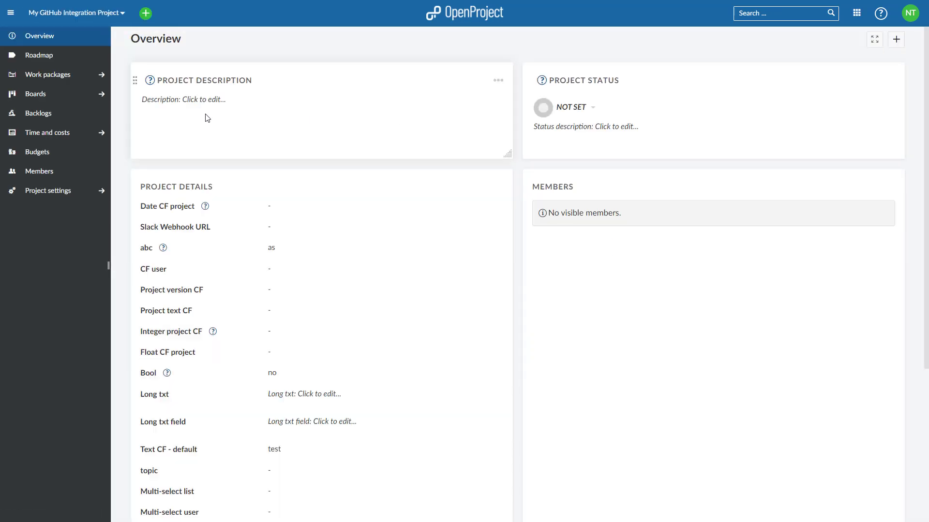
pyautogui.click(39, 171)
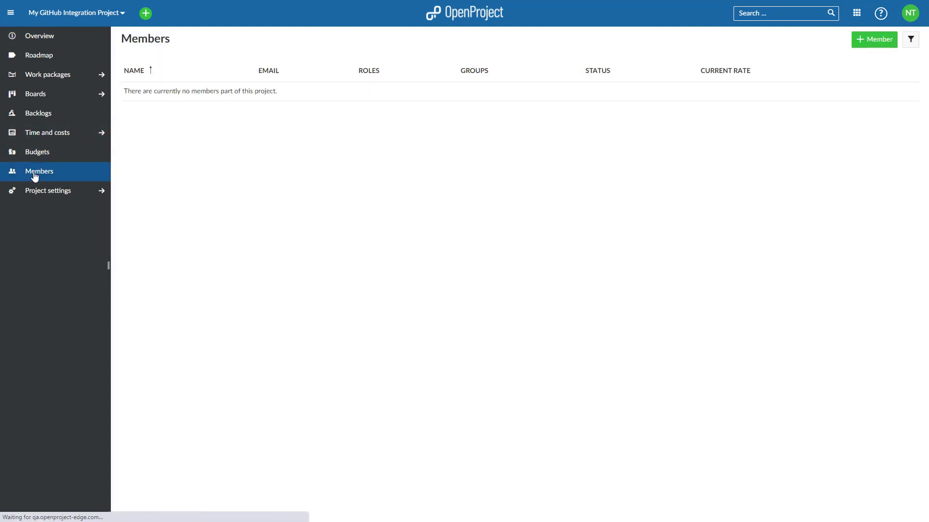
pyautogui.click(873, 39)
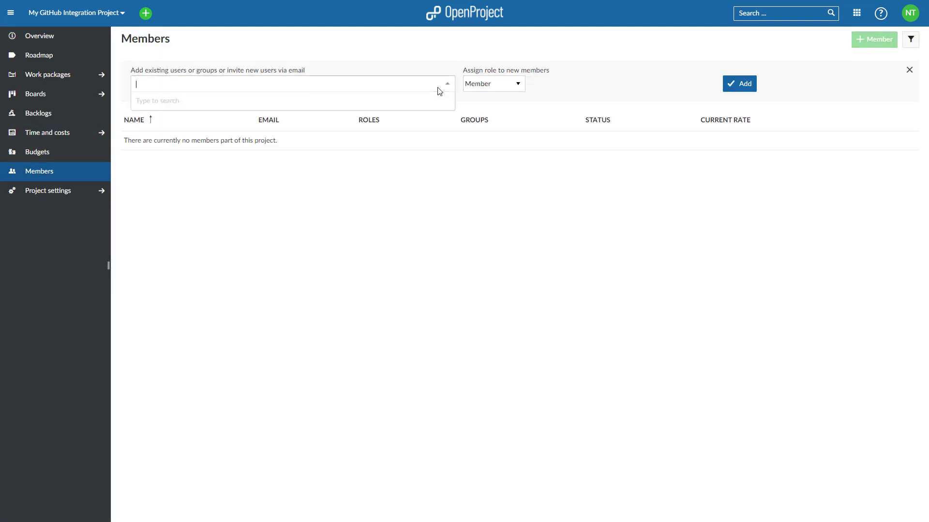
pyautogui.click(493, 84)
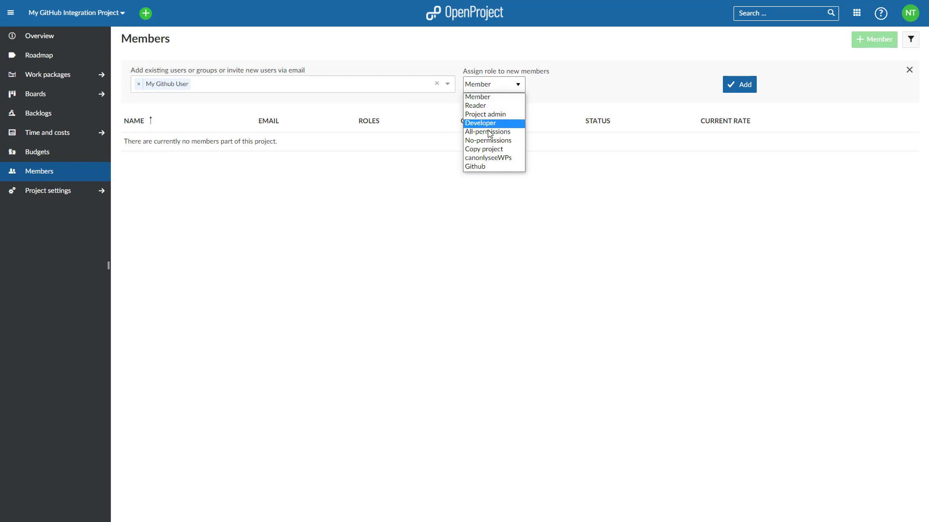
pyautogui.click(474, 166)
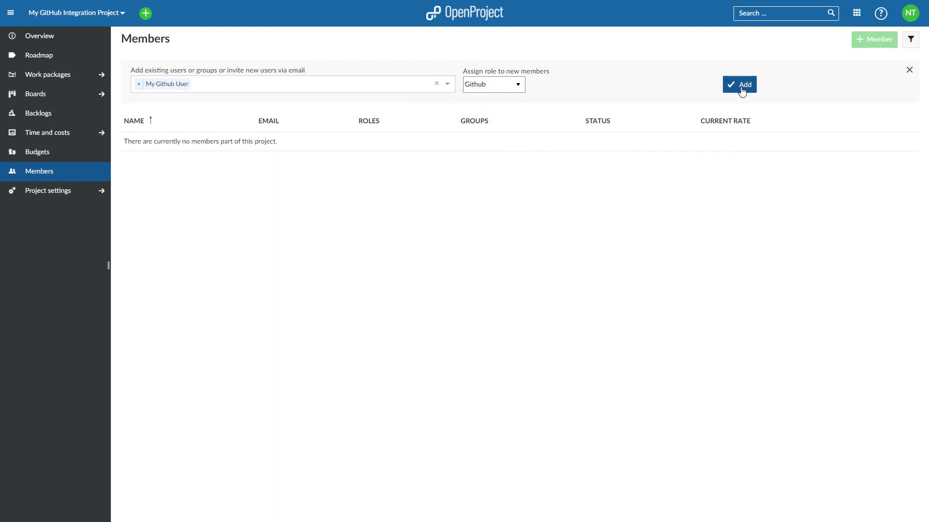
pyautogui.click(739, 85)
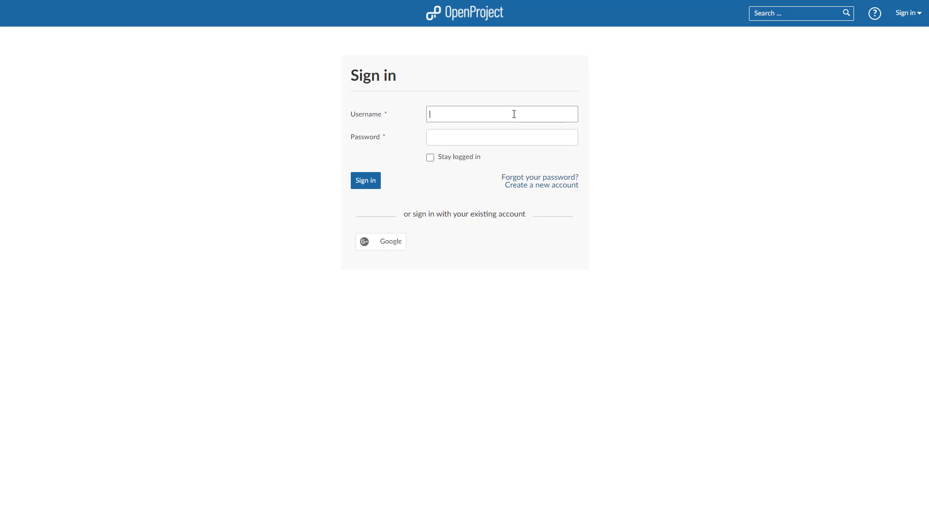
# Sign in to OpenProject as GitHubUser
pyautogui.write('GitHubUser')
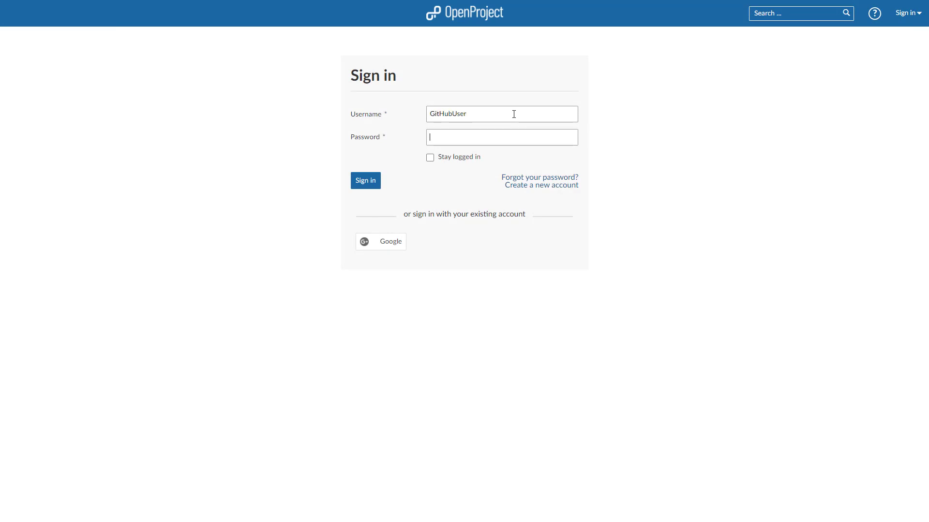
pyautogui.click(366, 180)
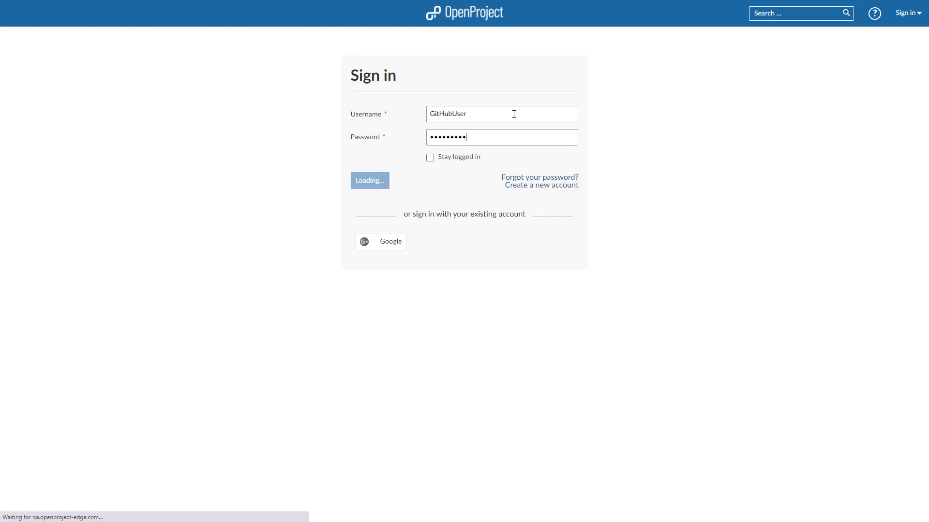
pyautogui.click(369, 180)
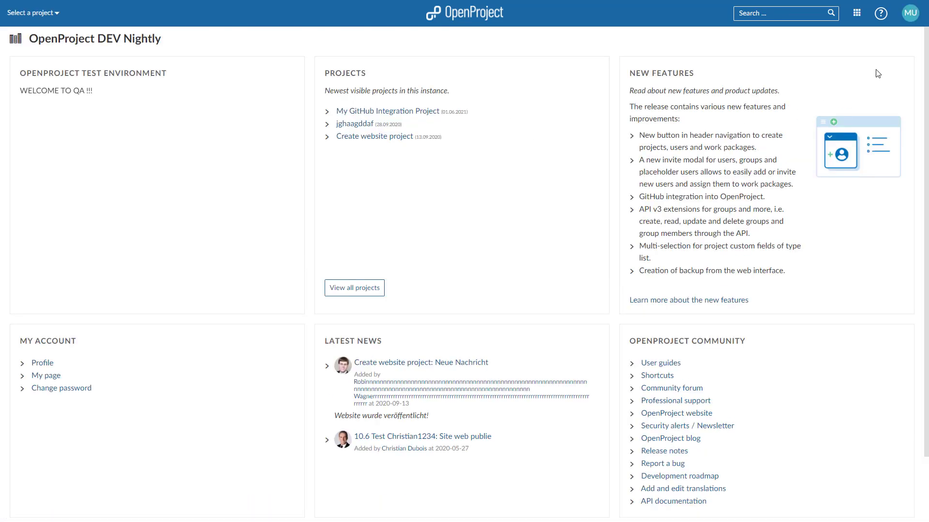
# Generate a new API access token under My account and copy it
pyautogui.click(910, 12)
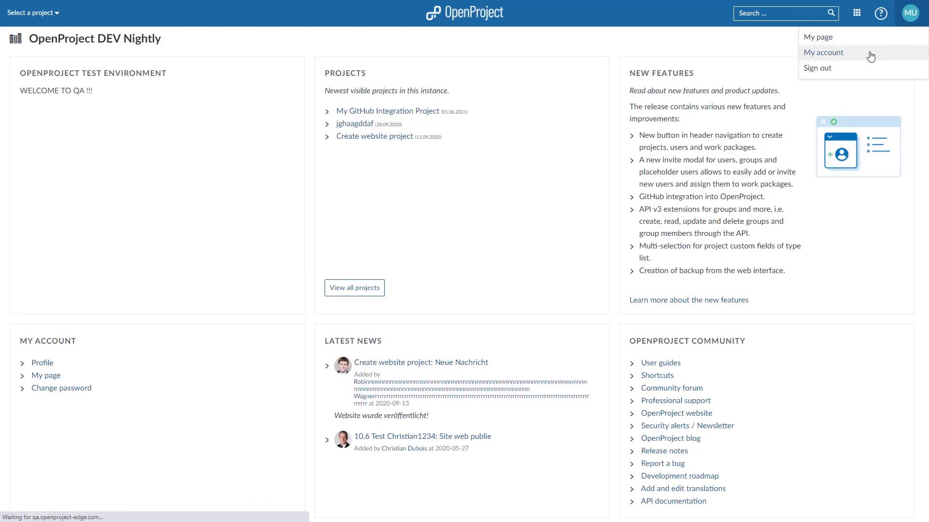
pyautogui.click(823, 52)
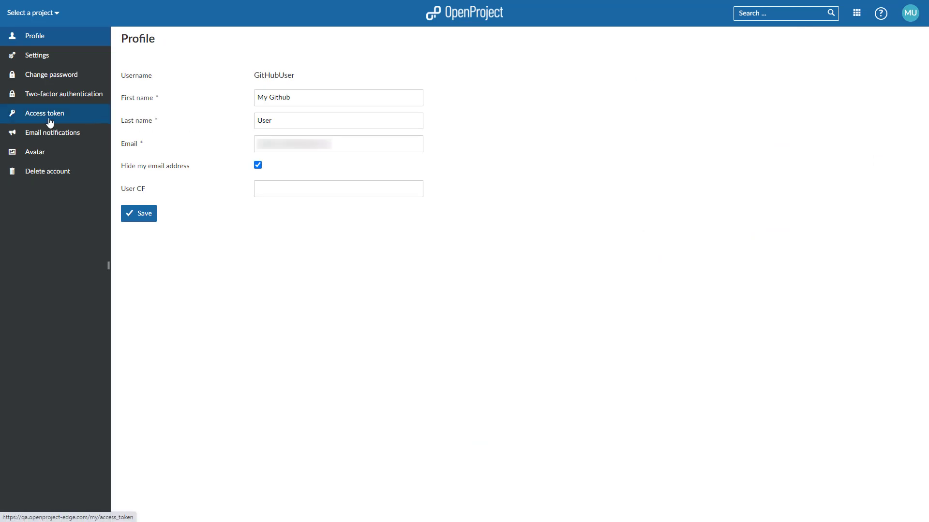
pyautogui.click(44, 113)
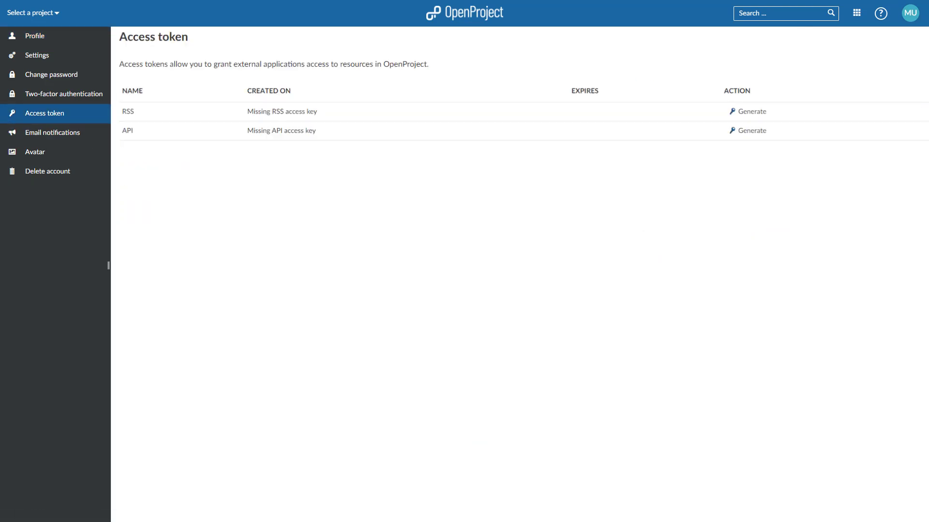
pyautogui.moveTo(753, 133)
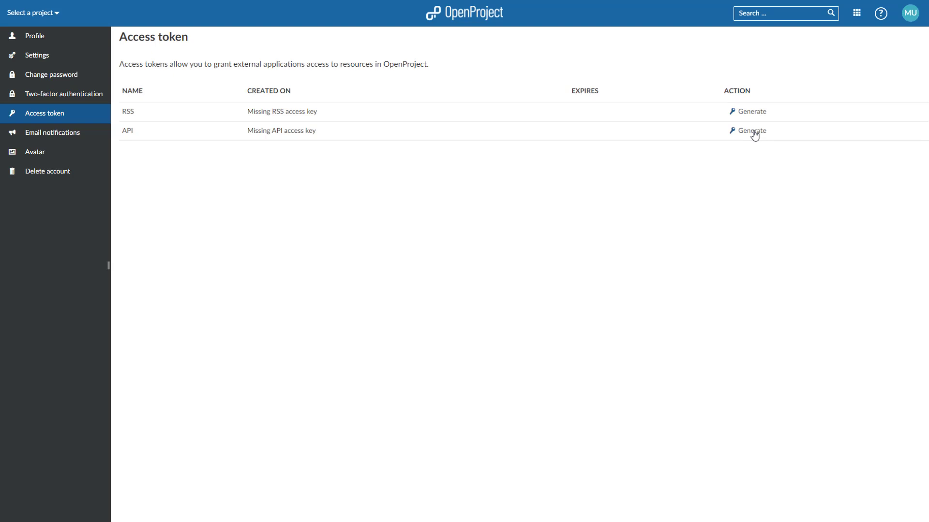
pyautogui.click(750, 130)
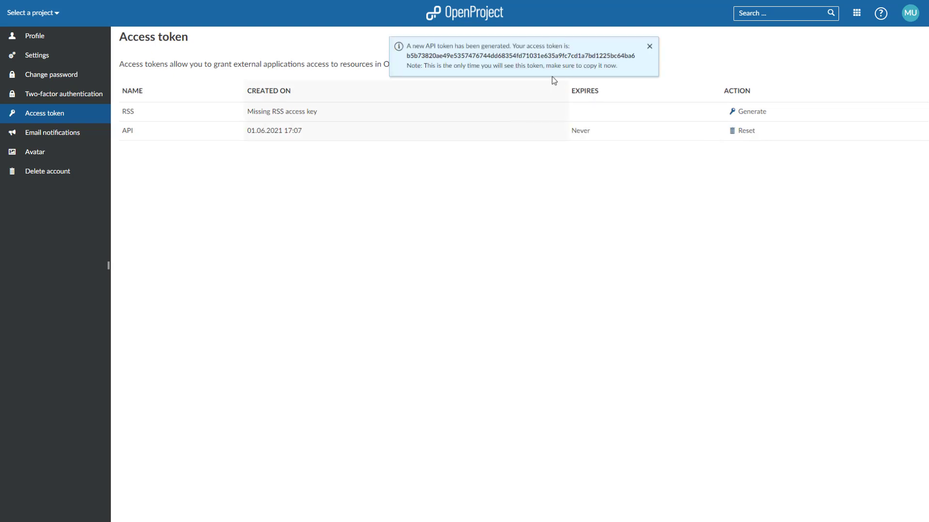
pyautogui.rightClick(521, 56)
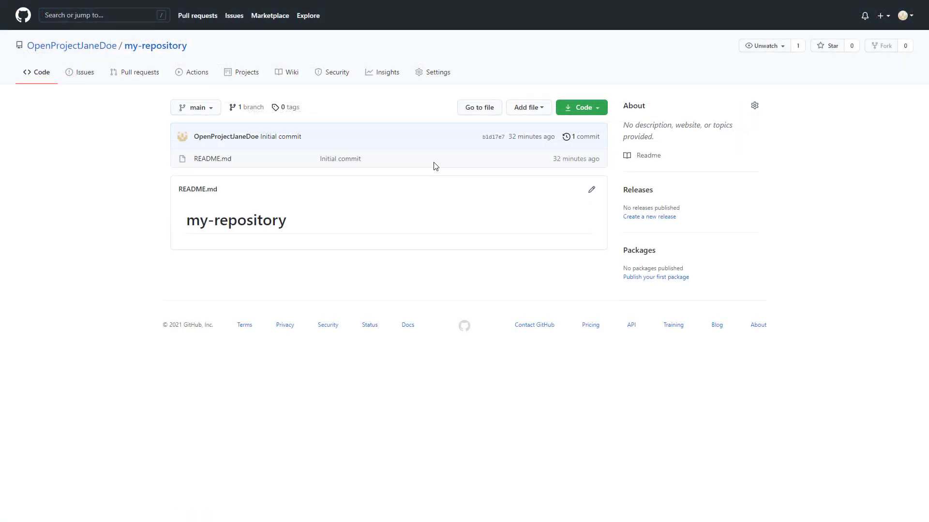
pyautogui.click(438, 72)
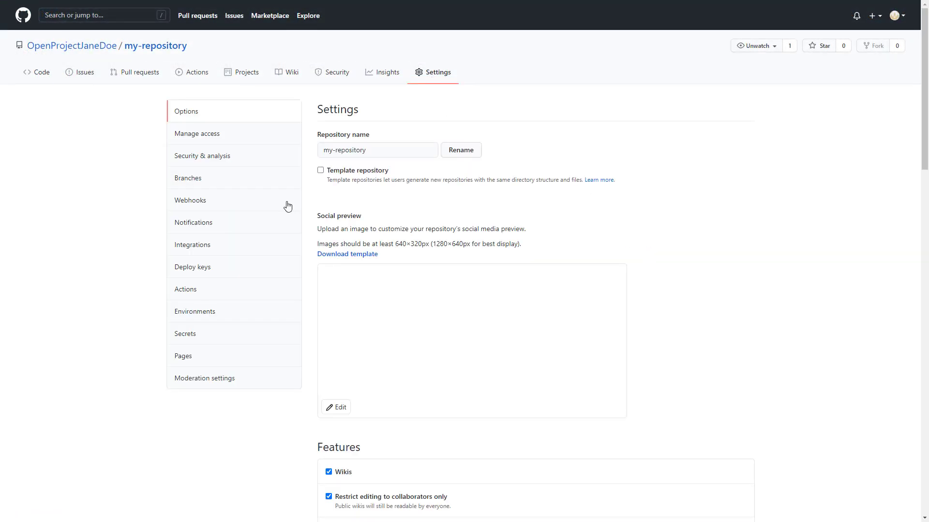
pyautogui.click(190, 201)
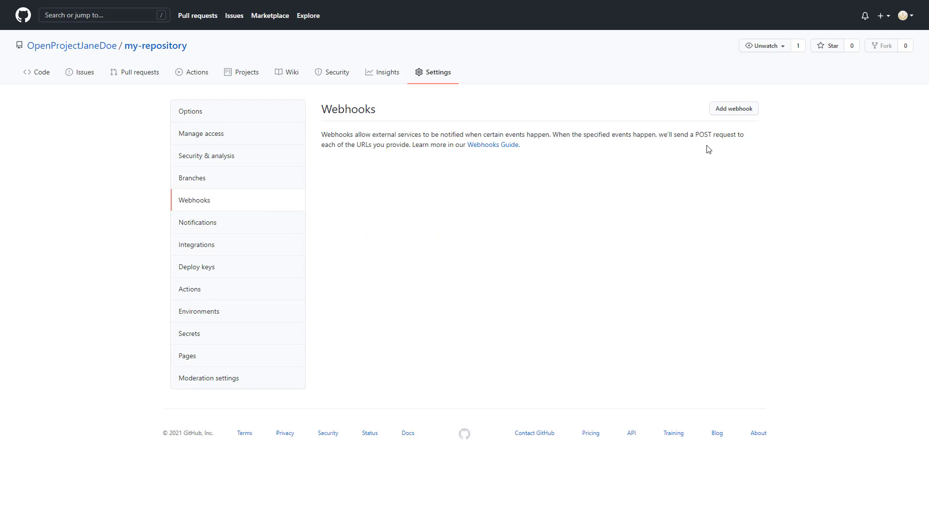
pyautogui.click(733, 108)
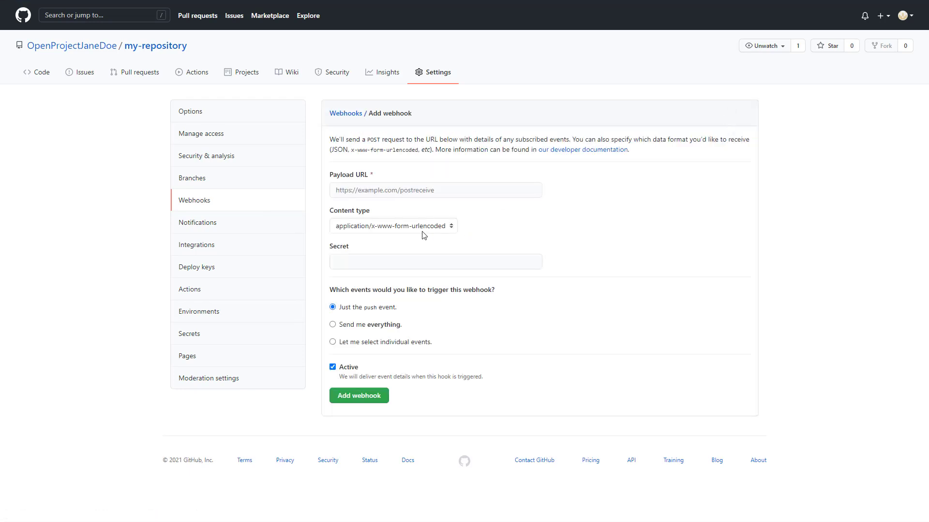
pyautogui.click(392, 226)
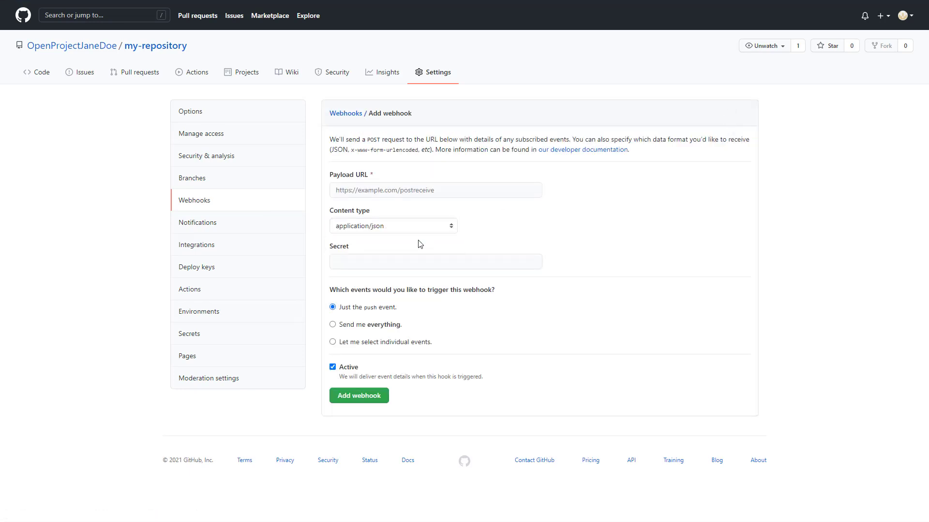
pyautogui.moveTo(425, 230)
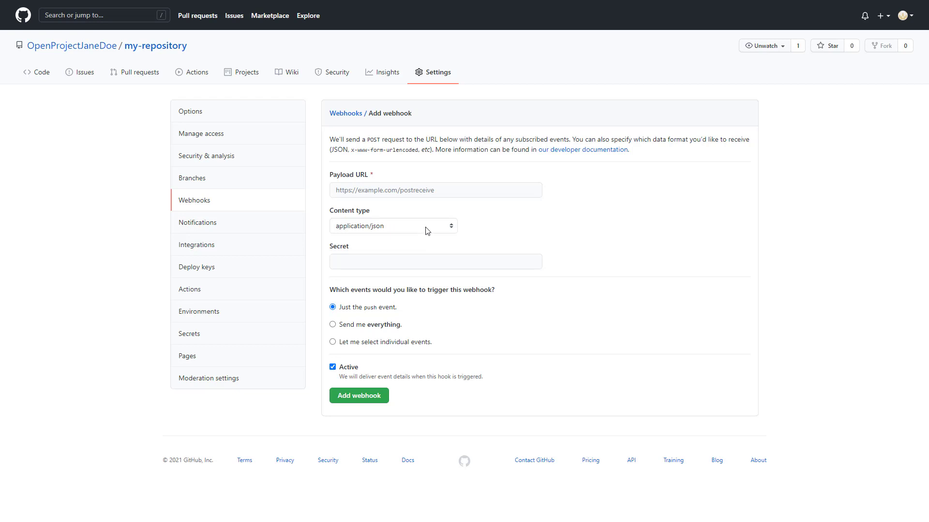
pyautogui.write('https://myopenproject.com/webhooks/github')
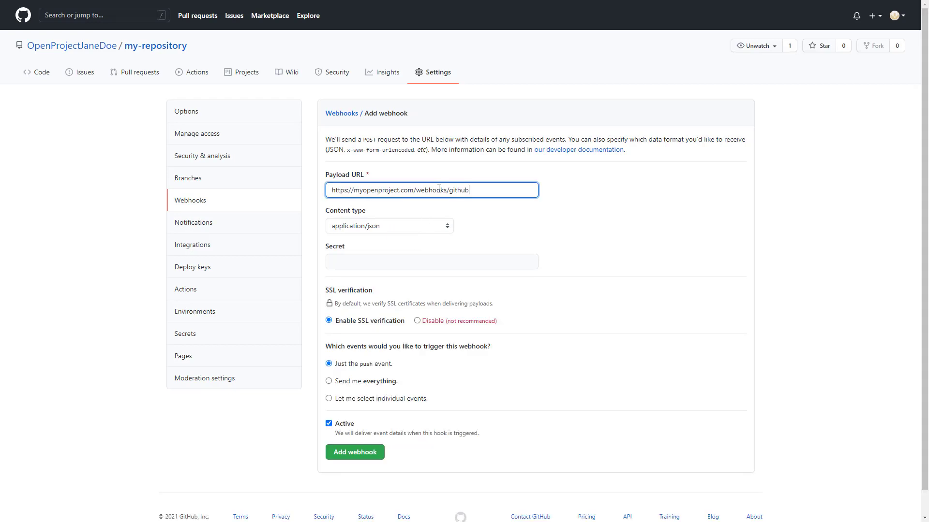
pyautogui.moveTo(585, 209)
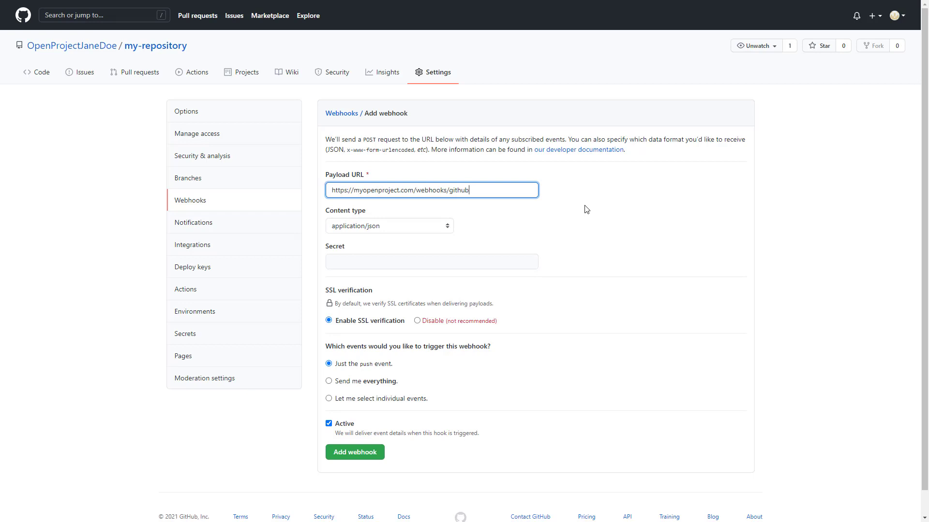
# Append '?key=' plus the pasted OpenProject API token to the payload URL
pyautogui.write('?ke')
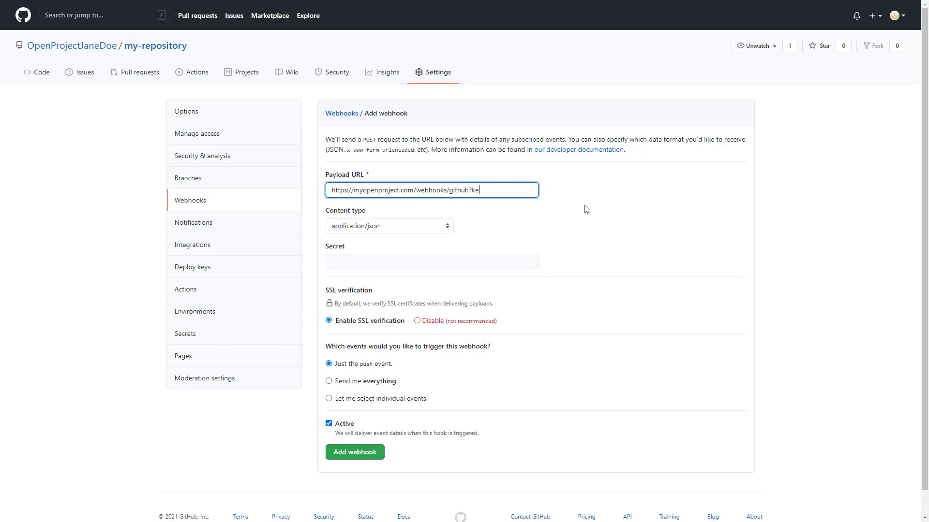
pyautogui.write('=')
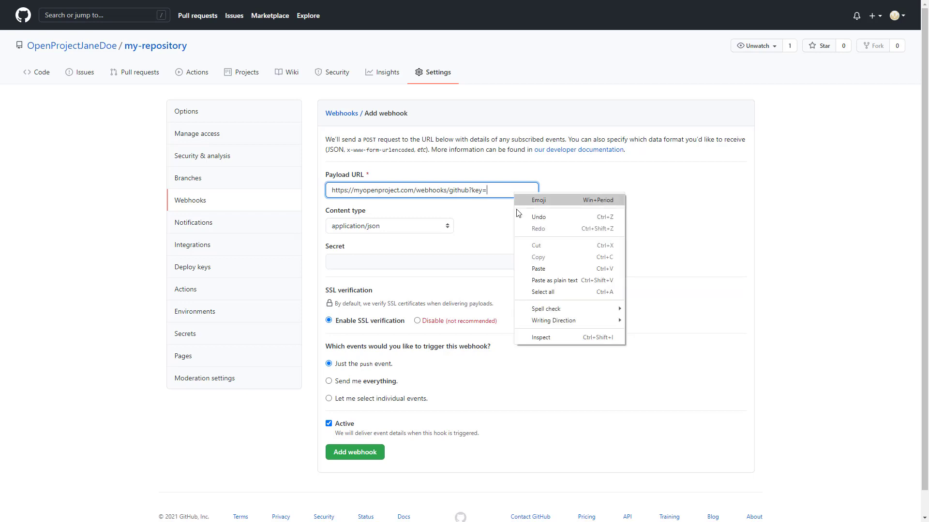
pyautogui.click(538, 268)
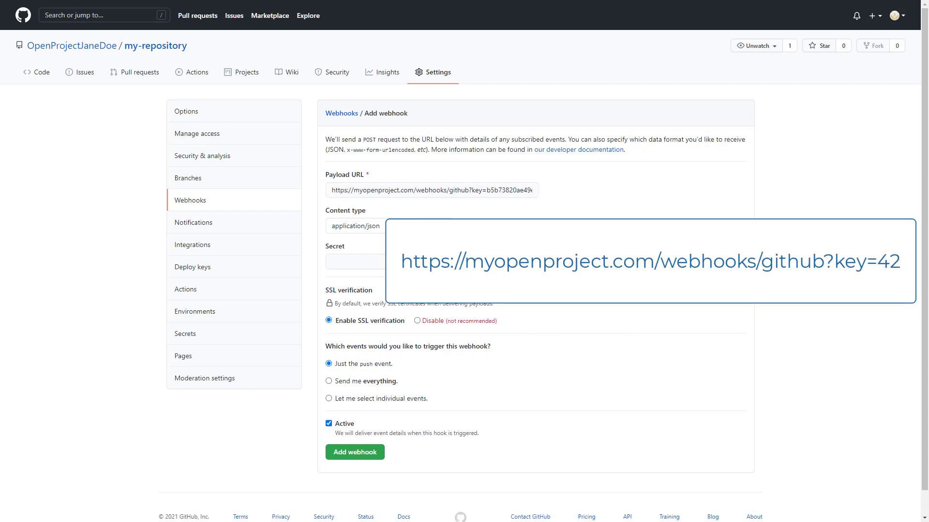